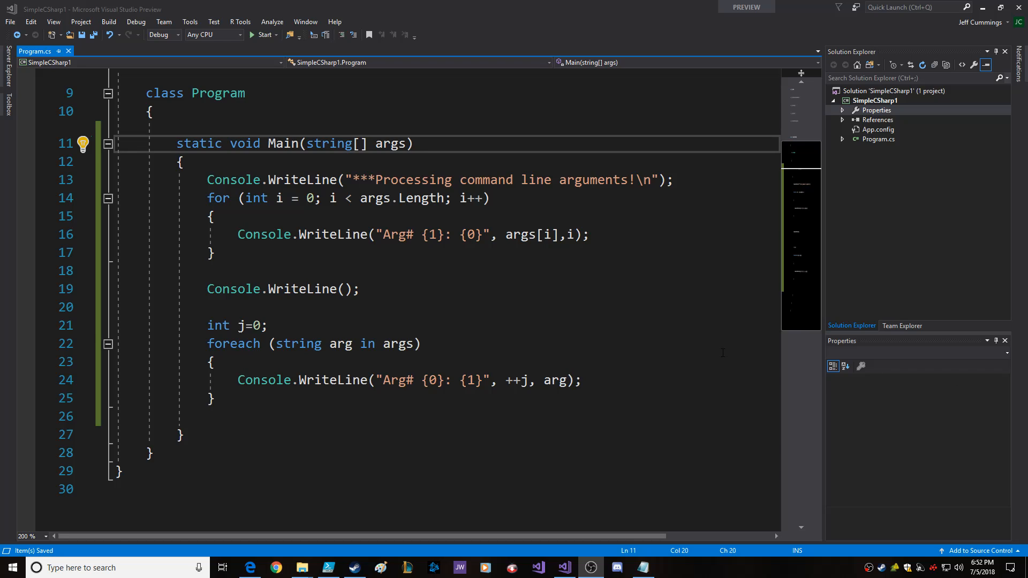
mouse_move(697, 352)
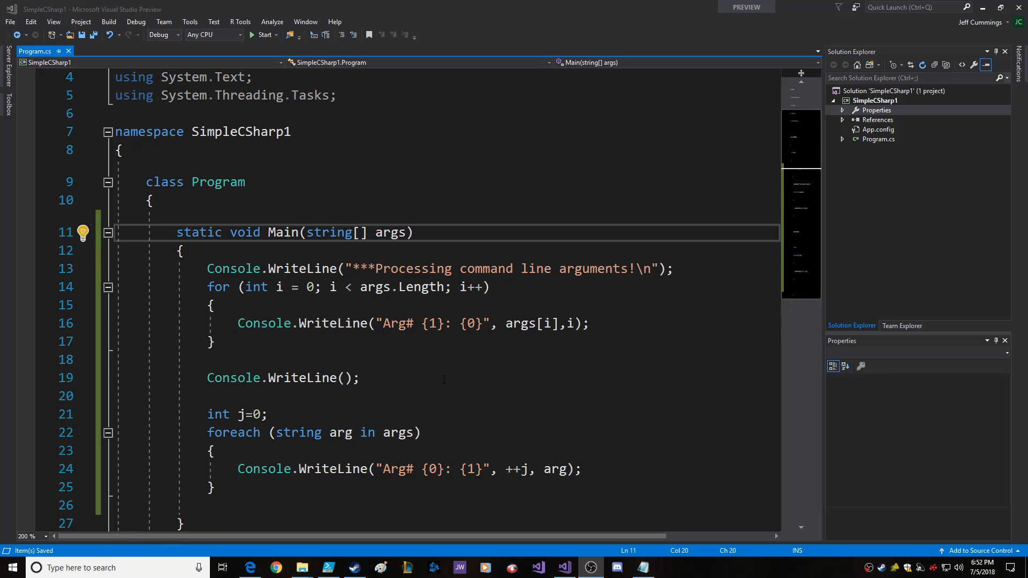
Build and run SimpleCSharp1 so the console prints the seven arguments from both loops.
scroll(down, 3)
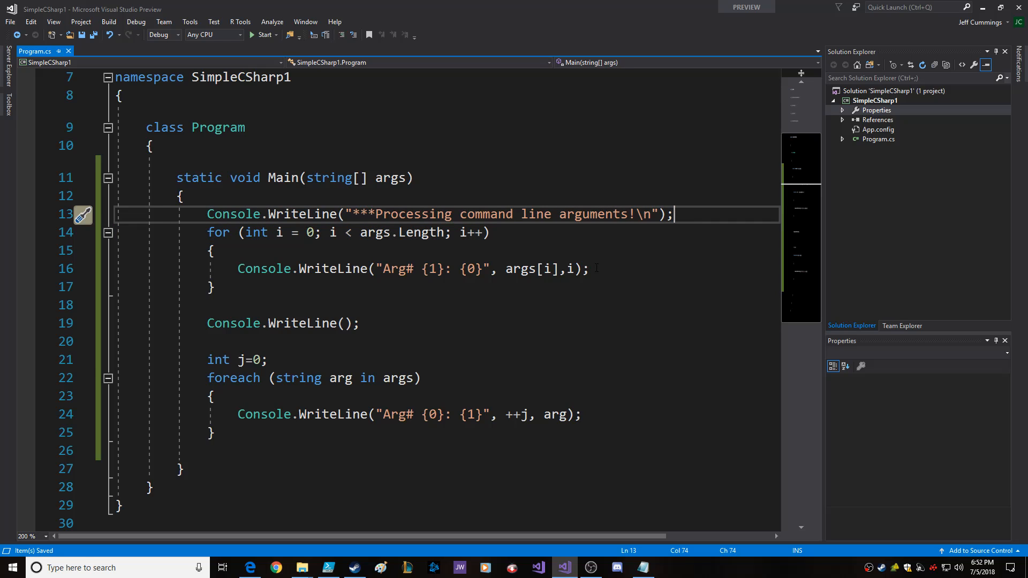
click(489, 232)
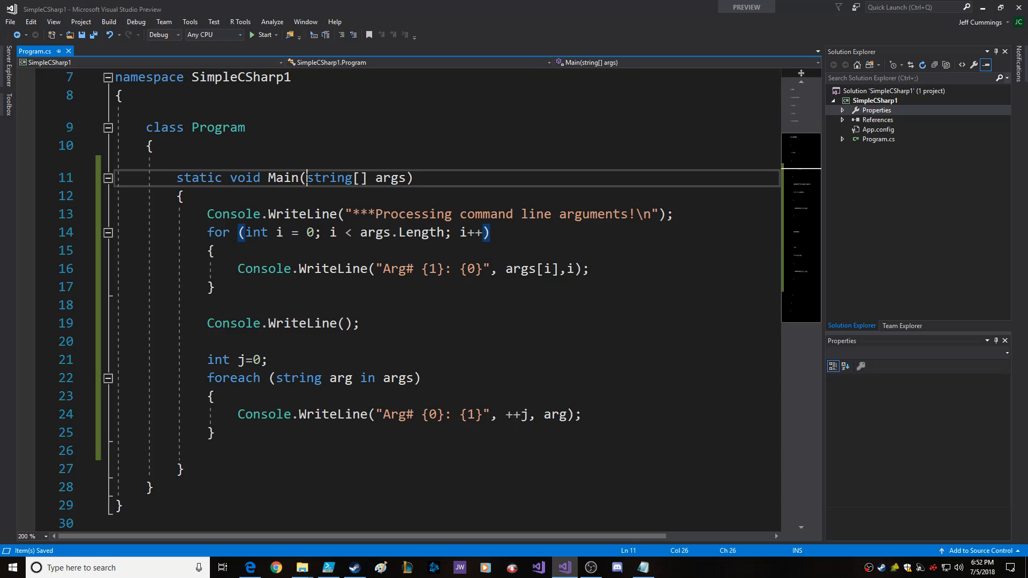
double_click(390, 178)
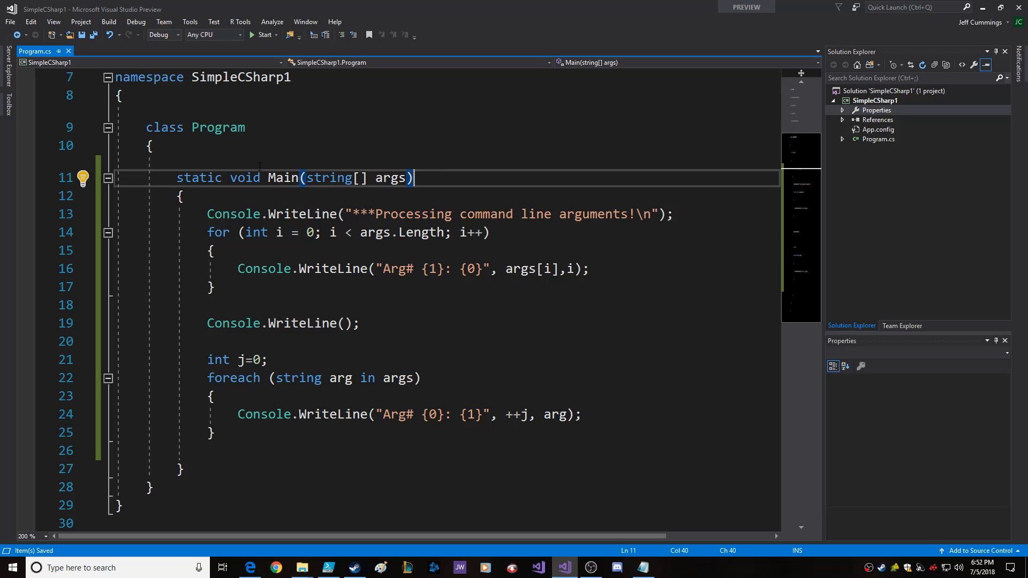
double_click(244, 177)
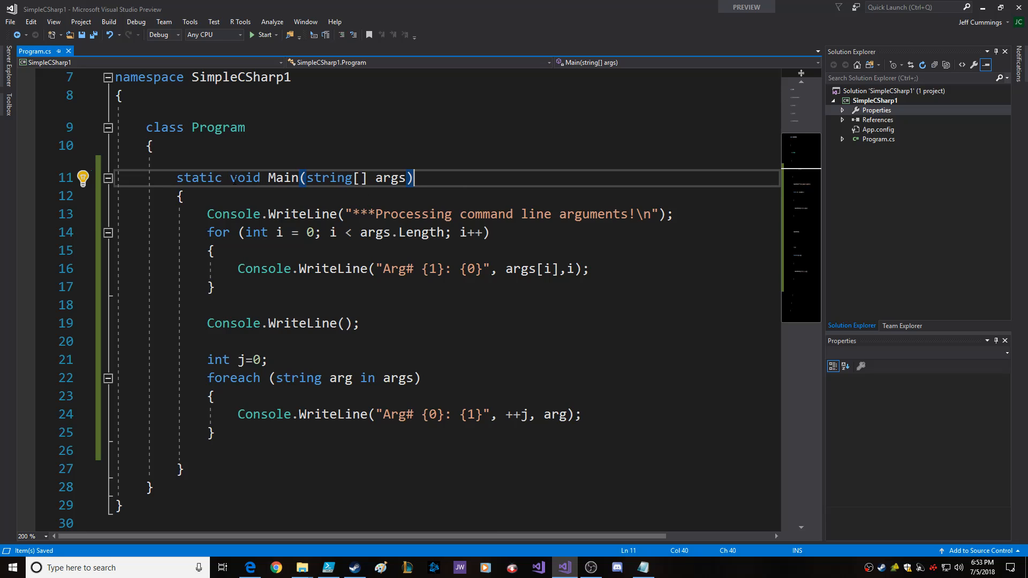
click(328, 567)
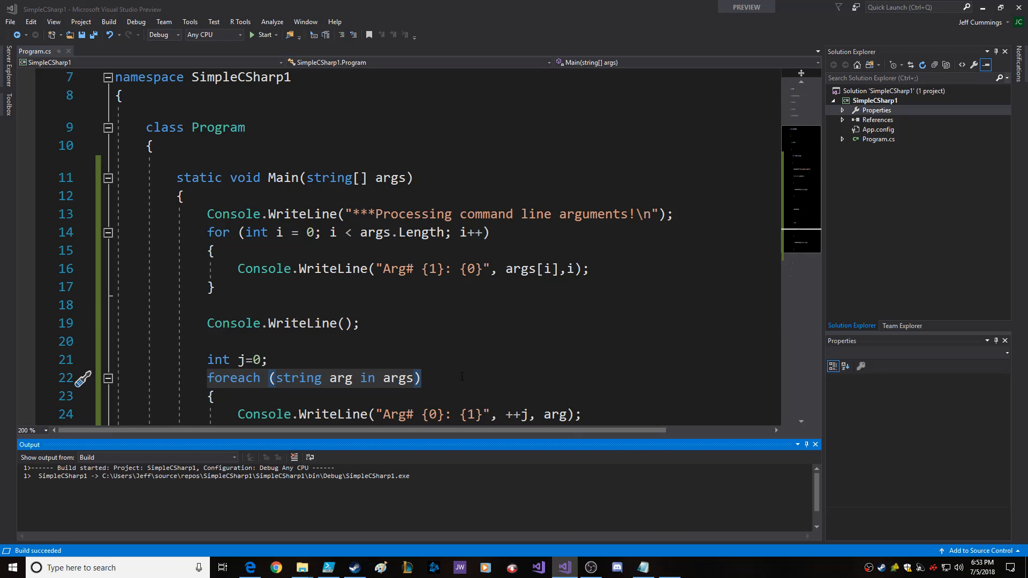
click(261, 35)
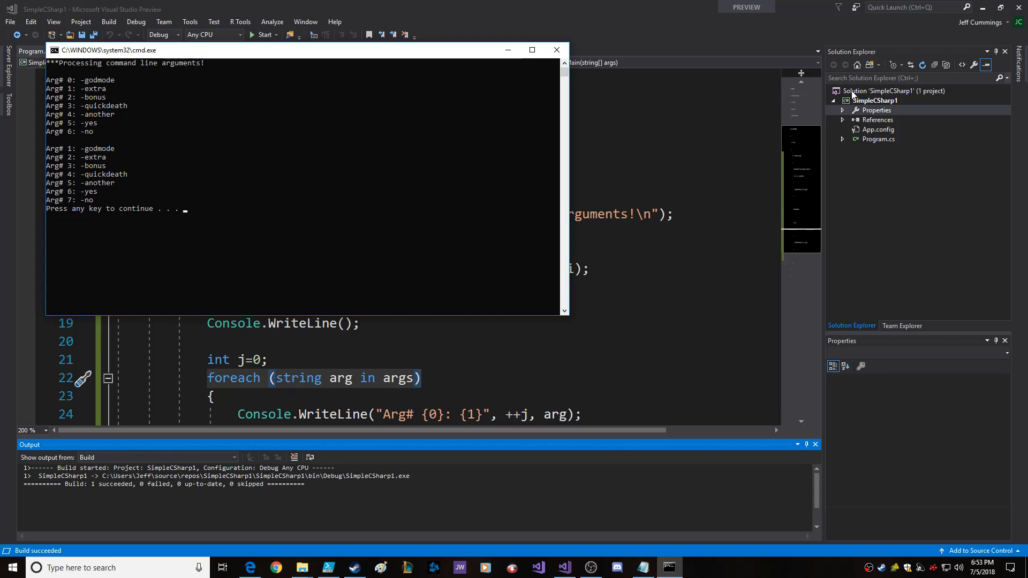
right_click(879, 90)
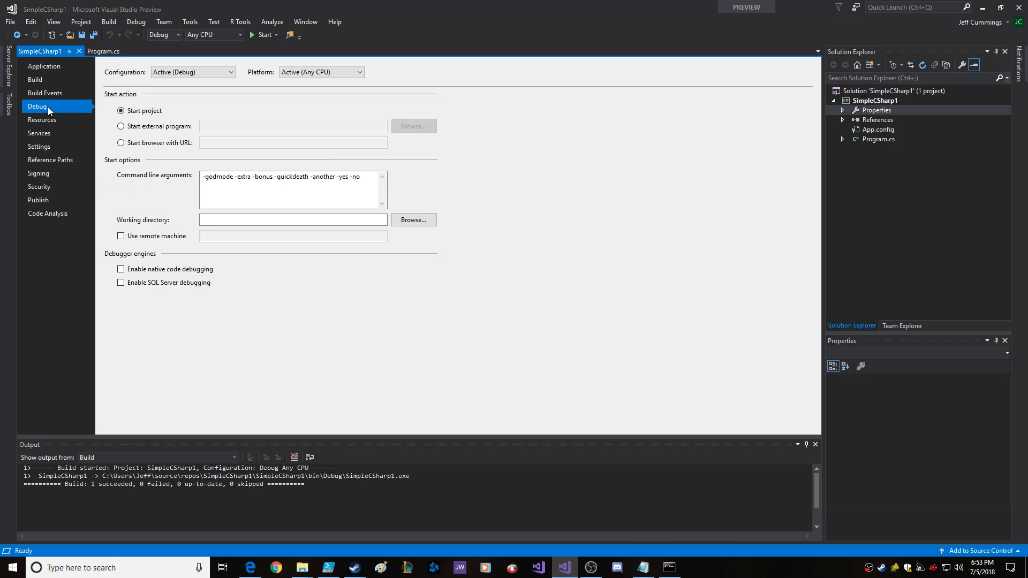
mouse_move(877, 115)
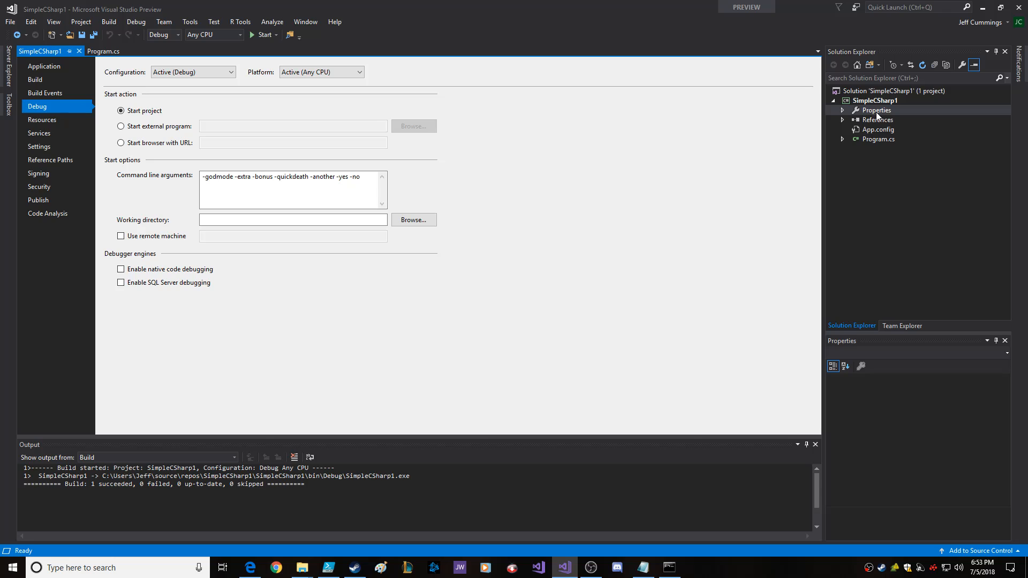
Check the seven arguments in the Debug settings and rerun SimpleCSharp1 from Program.cs.
click(263, 180)
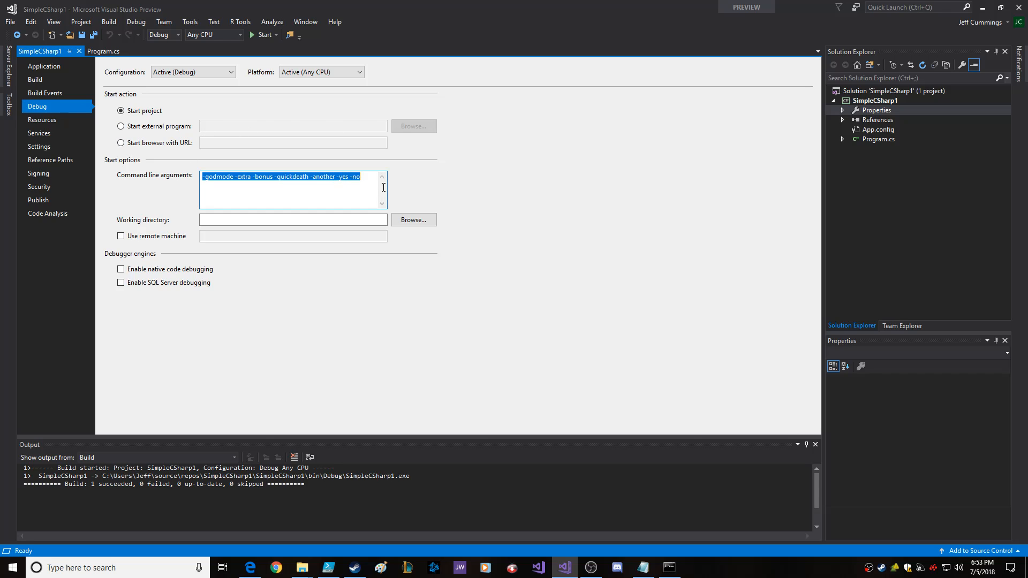
mouse_move(494, 123)
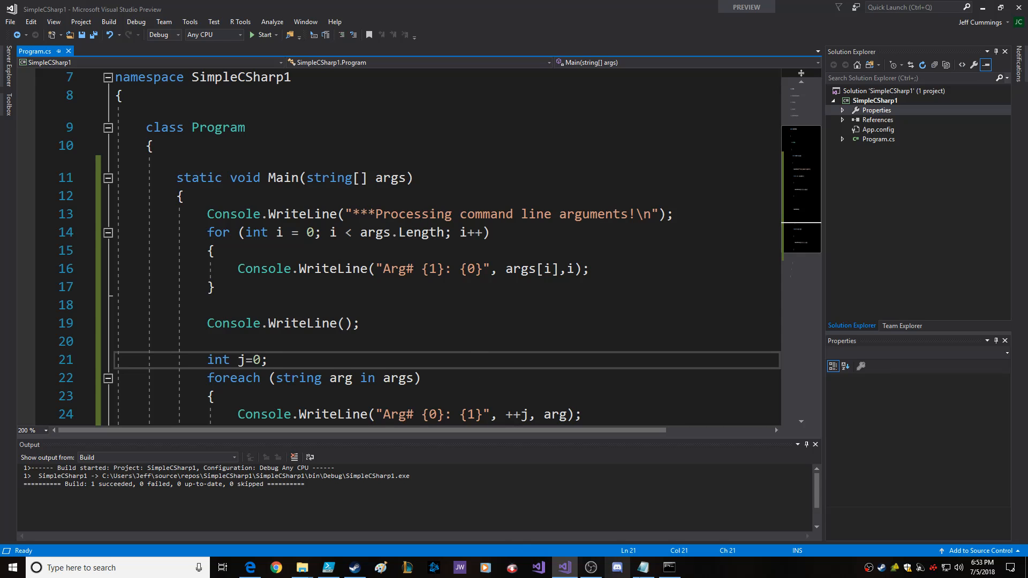
click(262, 35)
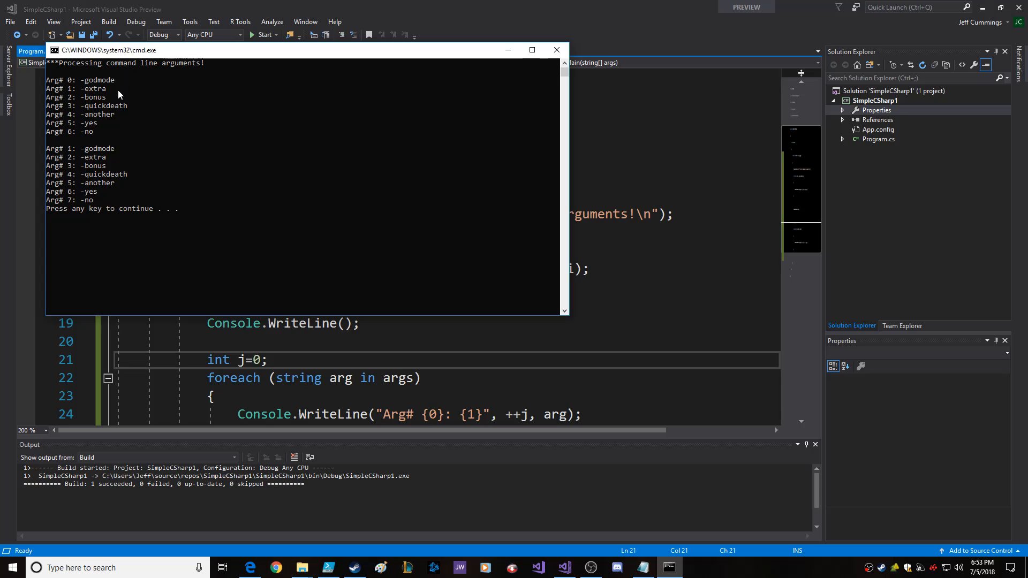
mouse_move(187, 198)
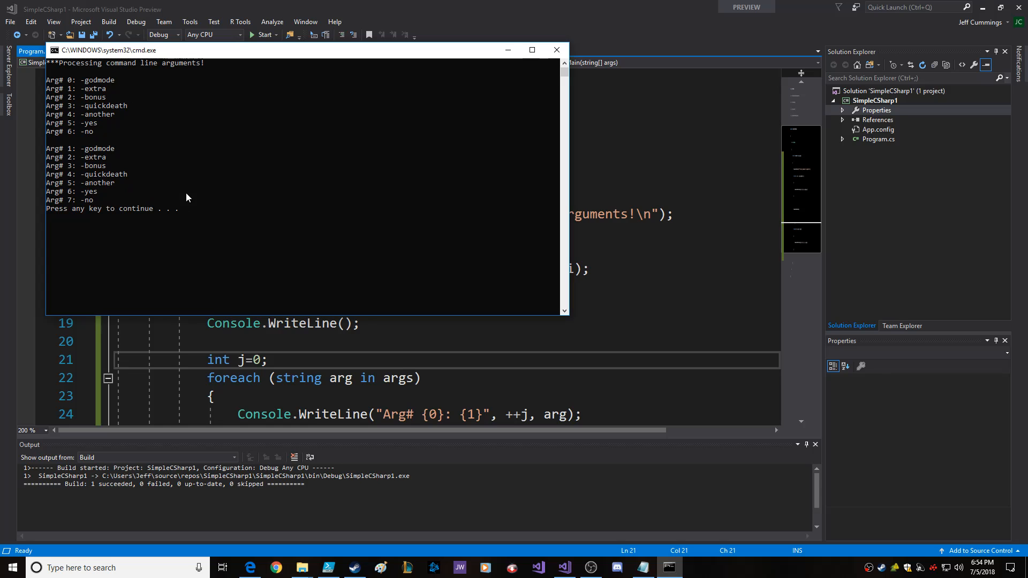